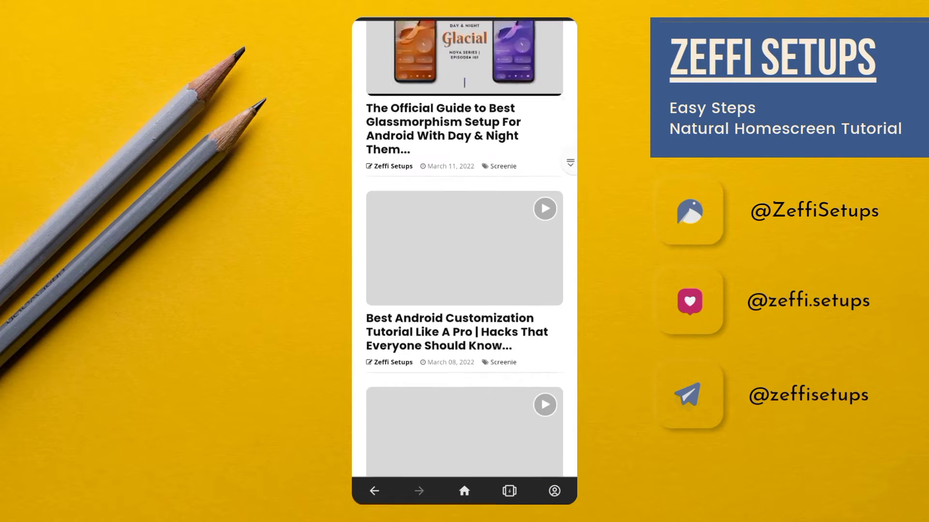
Open the Dark Leaves entry from the Backup Files list on the Zeffi Setups site.
{"action": "scroll", "scroll_direction": "down", "scroll_amount": 3}
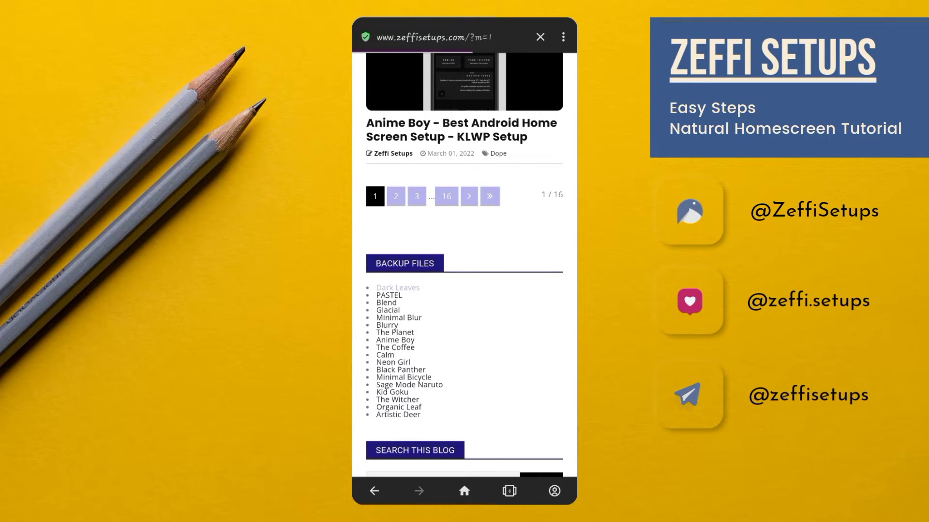
{"action": "left_click", "coordinate": [398, 288]}
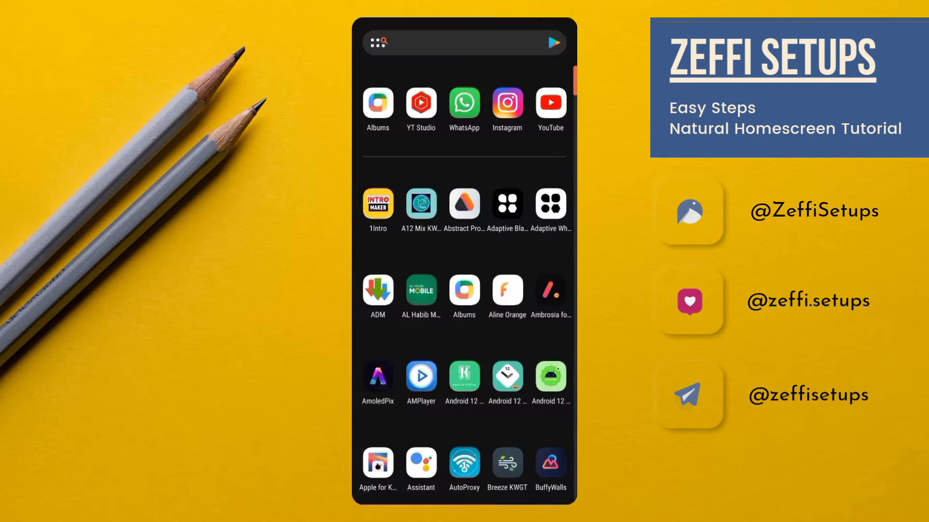
Browse ZArchiver's internal storage and enter the Download folder.
{"action": "scroll", "scroll_direction": "down", "scroll_amount": 3}
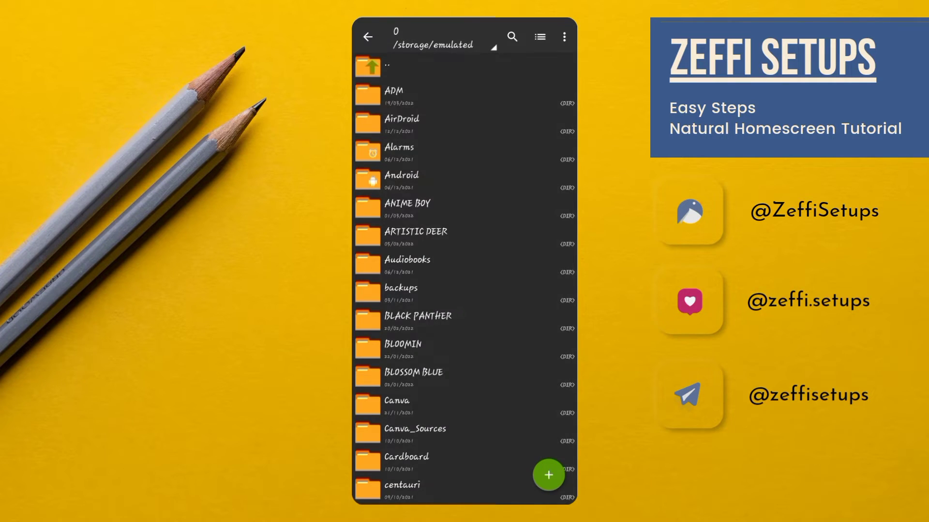
{"action": "scroll", "scroll_direction": "down", "scroll_amount": 3}
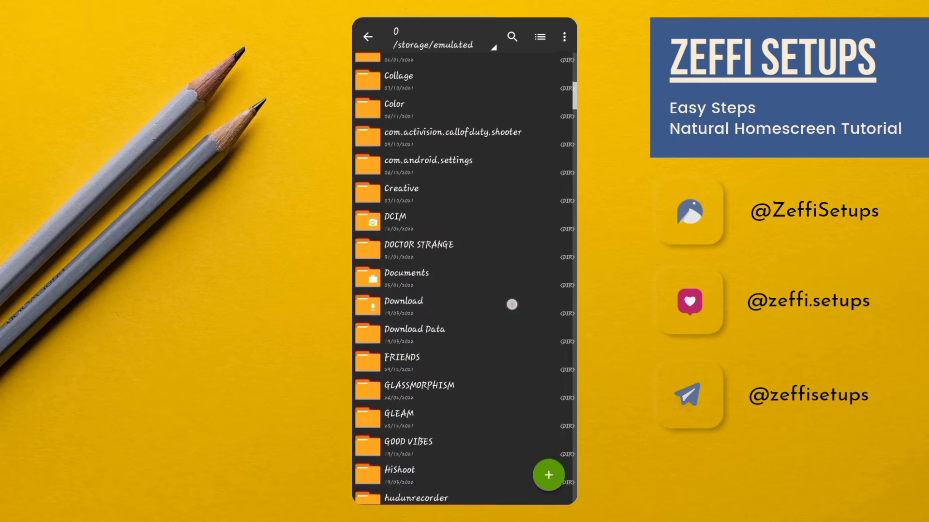
{"action": "left_click", "coordinate": [404, 304]}
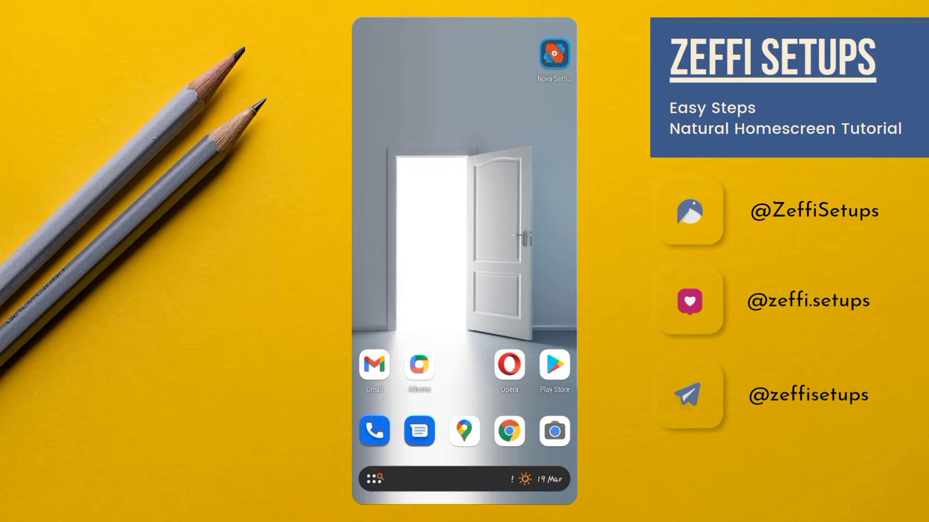
Restore the Nova backup file, overwriting the current home screen layout.
{"action": "left_click", "coordinate": [554, 53]}
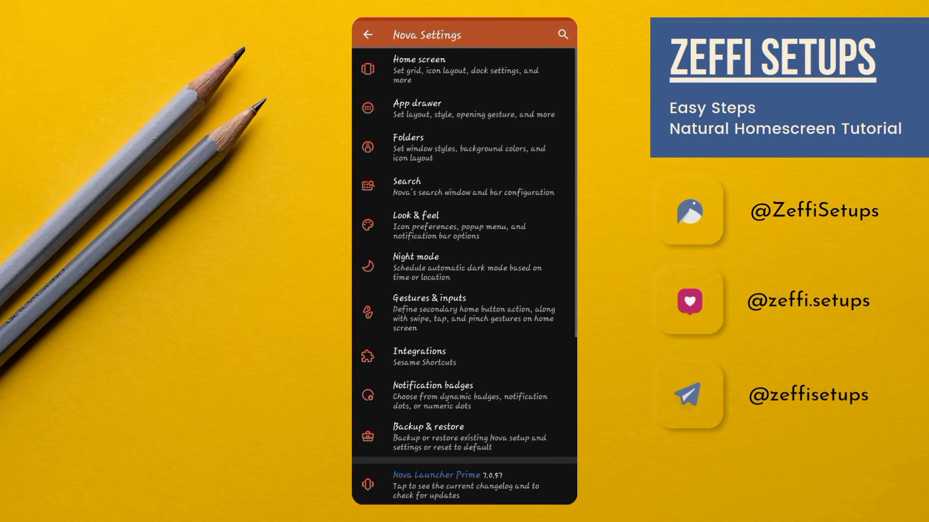
{"action": "left_click", "coordinate": [428, 436]}
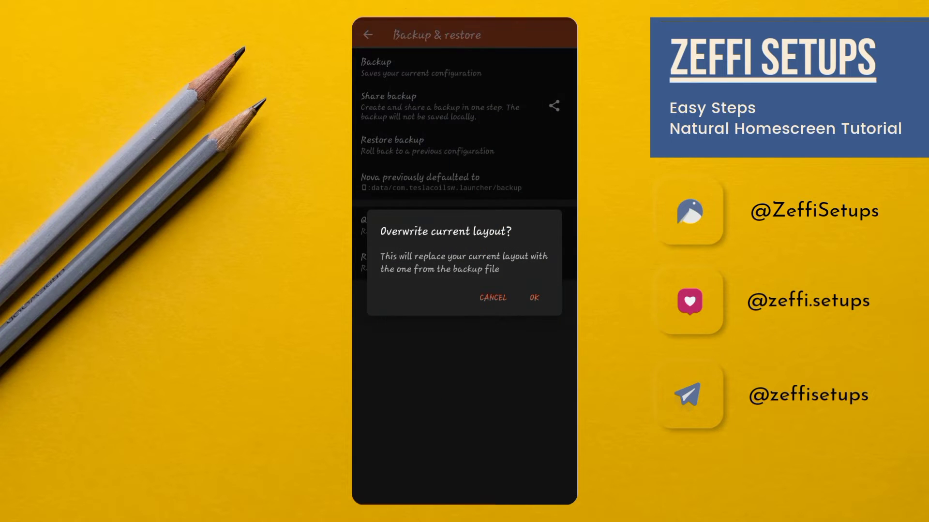
{"action": "left_click", "coordinate": [534, 298]}
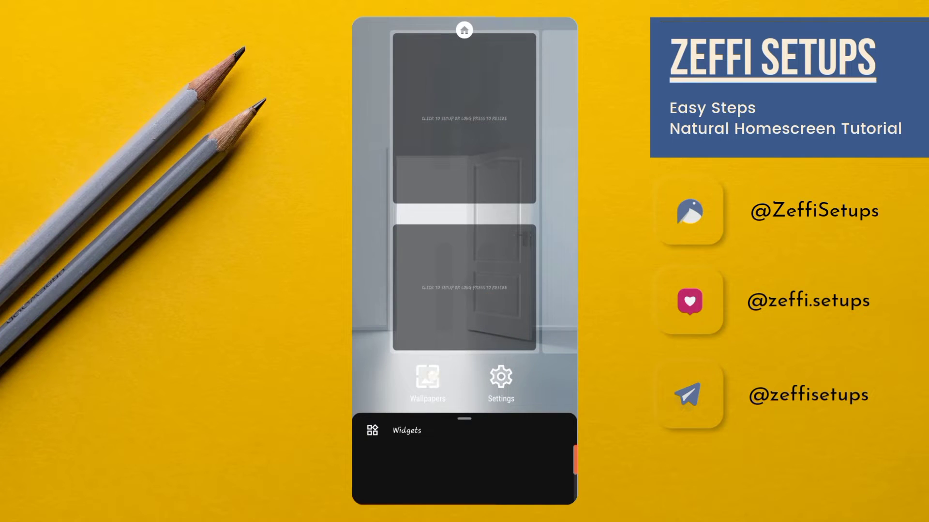
Pick the dark leaves image from Download > DARK LEAVES and set it as wallpaper.
{"action": "left_click", "coordinate": [427, 382]}
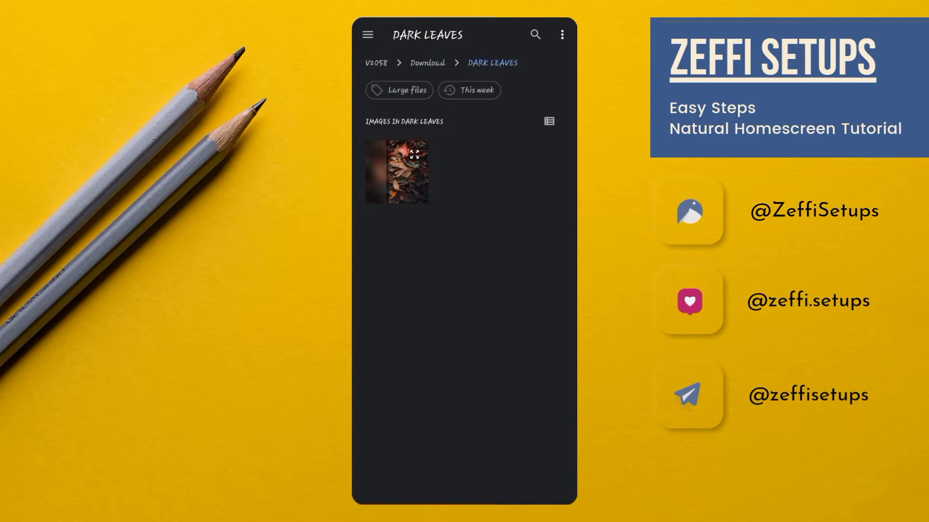
{"action": "left_click", "coordinate": [407, 172]}
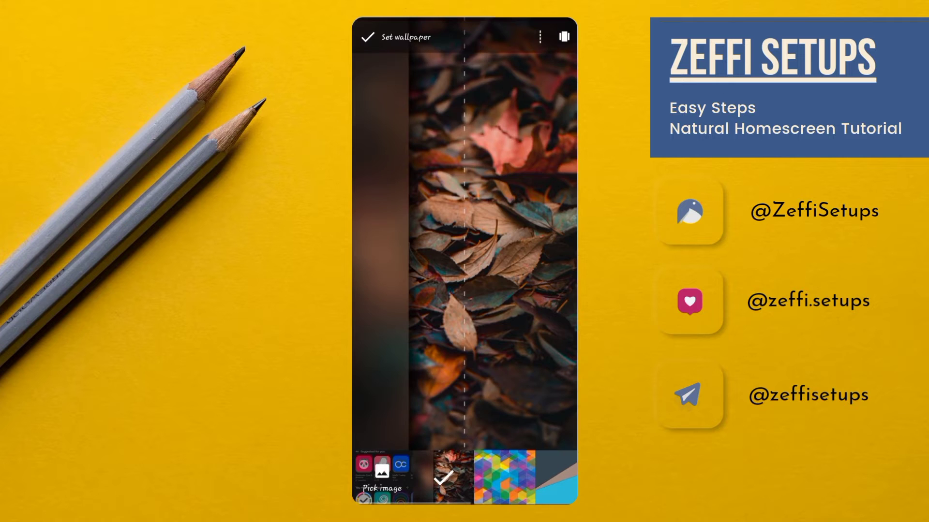
{"action": "left_click", "coordinate": [365, 37]}
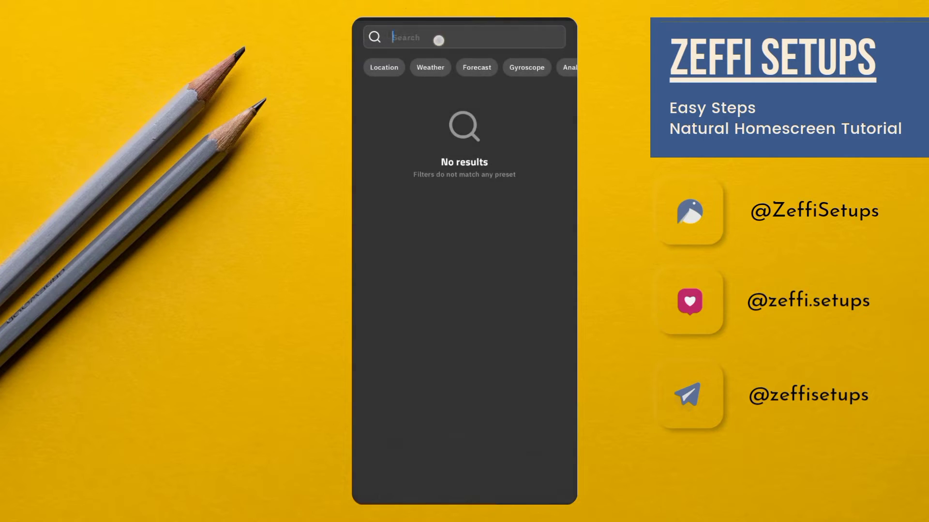
Search the presets for 103 and locate the Hello. greeting preset.
{"action": "type", "text": "103"}
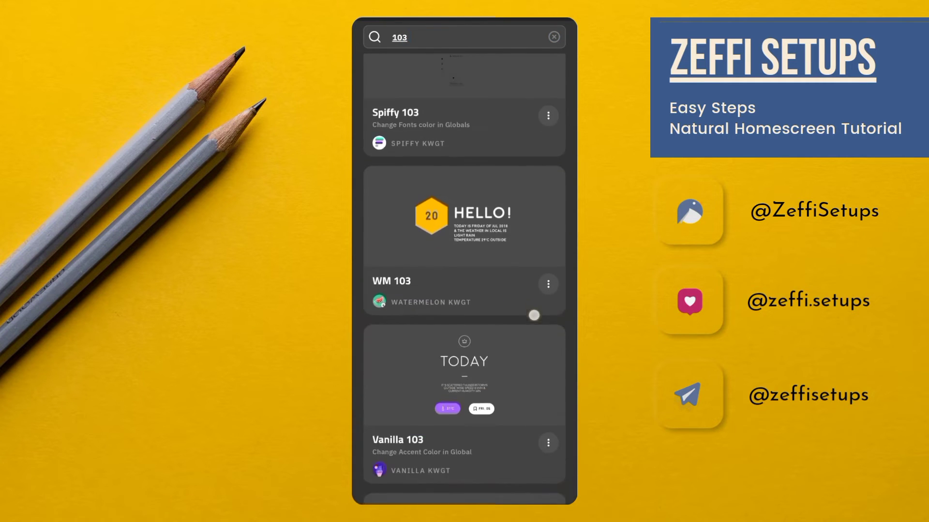
{"action": "scroll", "scroll_direction": "down", "scroll_amount": 3}
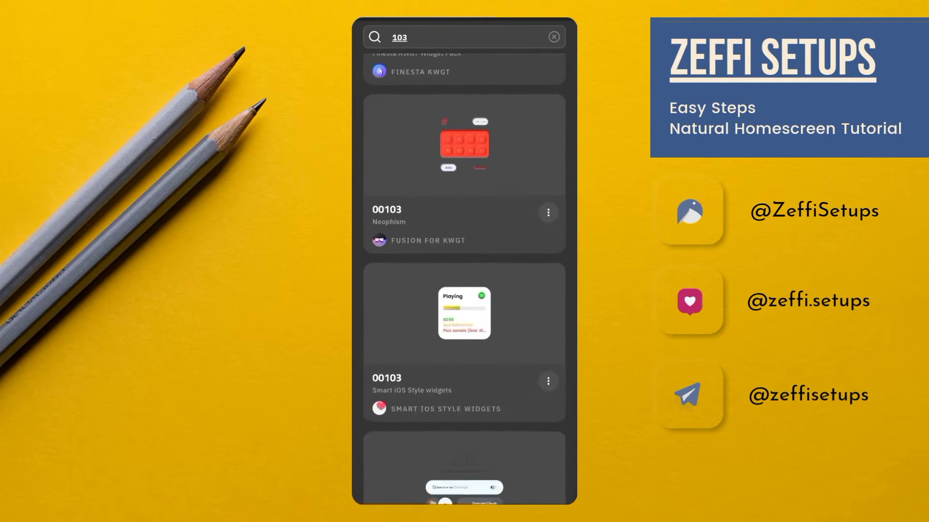
{"action": "scroll", "scroll_direction": "down", "scroll_amount": 3}
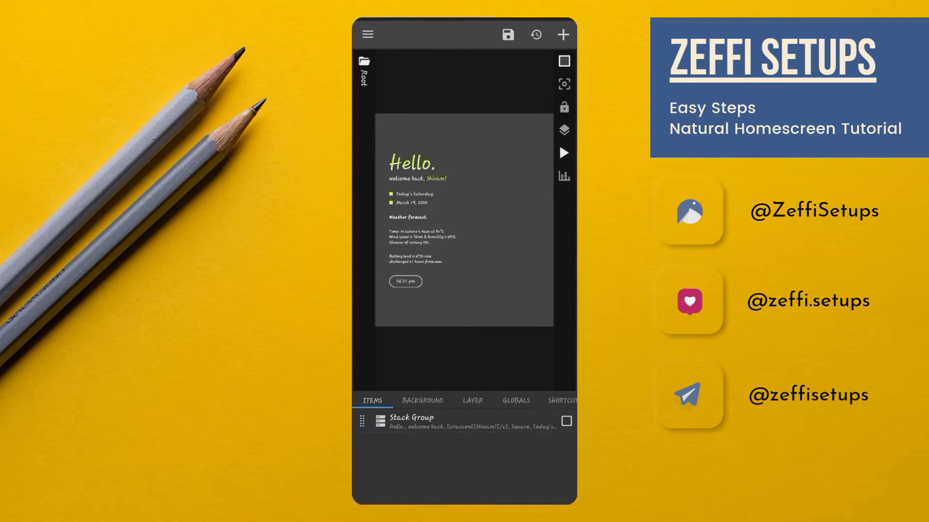
Set the widget's global font to Product Sans Regular via a 'sans' search.
{"action": "left_click", "coordinate": [472, 401]}
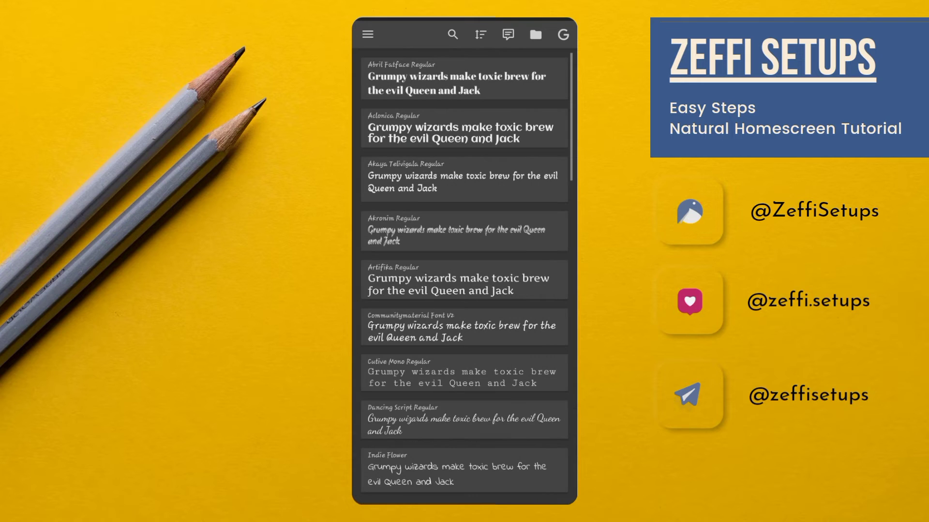
{"action": "type", "text": "sans"}
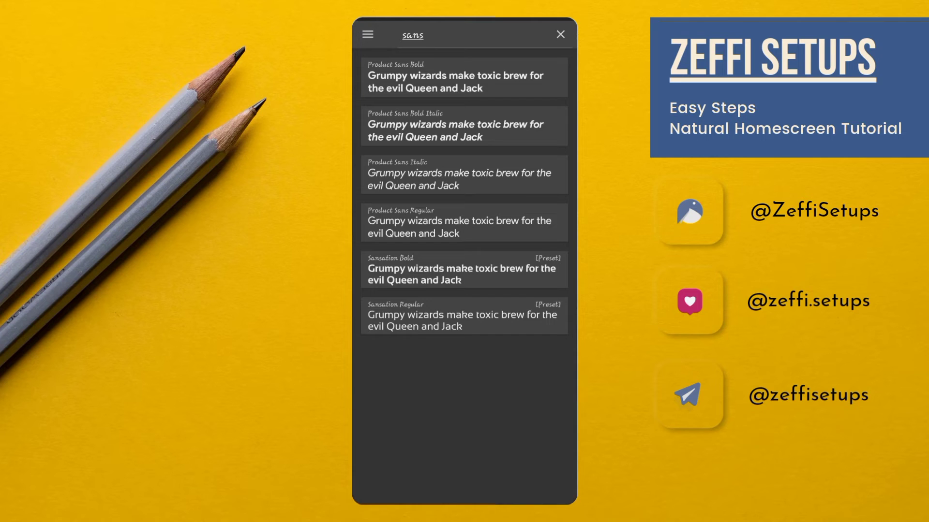
{"action": "left_click", "coordinate": [463, 221]}
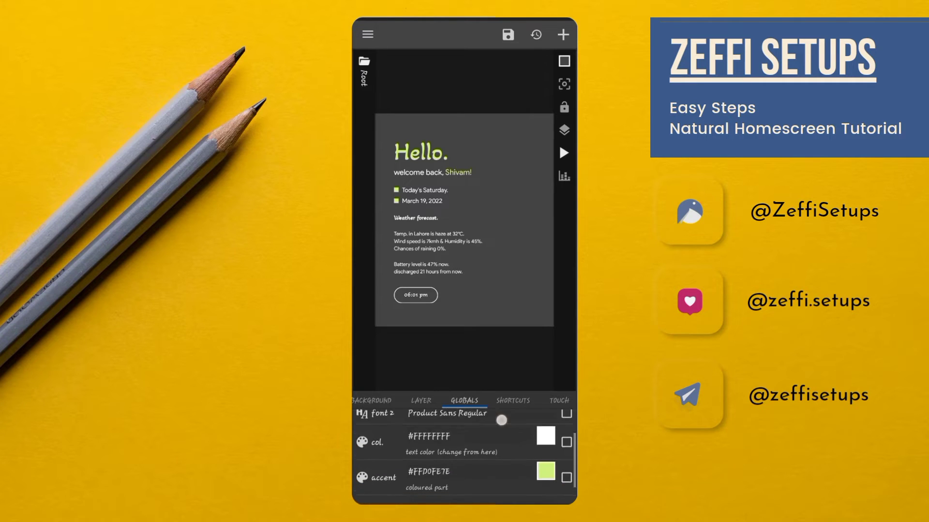
Set the accent global to the custom brown hex colour #FF896E62.
{"action": "left_click", "coordinate": [546, 471]}
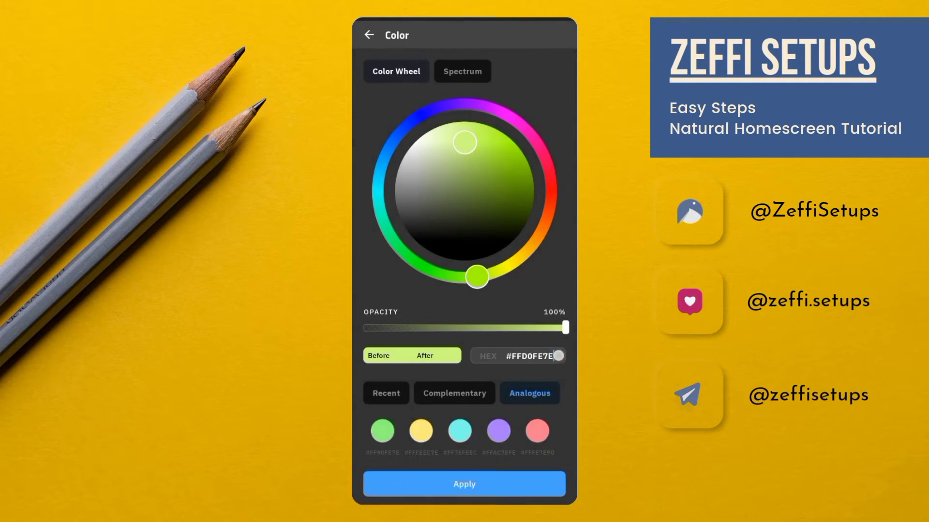
{"action": "left_click", "coordinate": [537, 356]}
{"action": "type", "text": "#"}
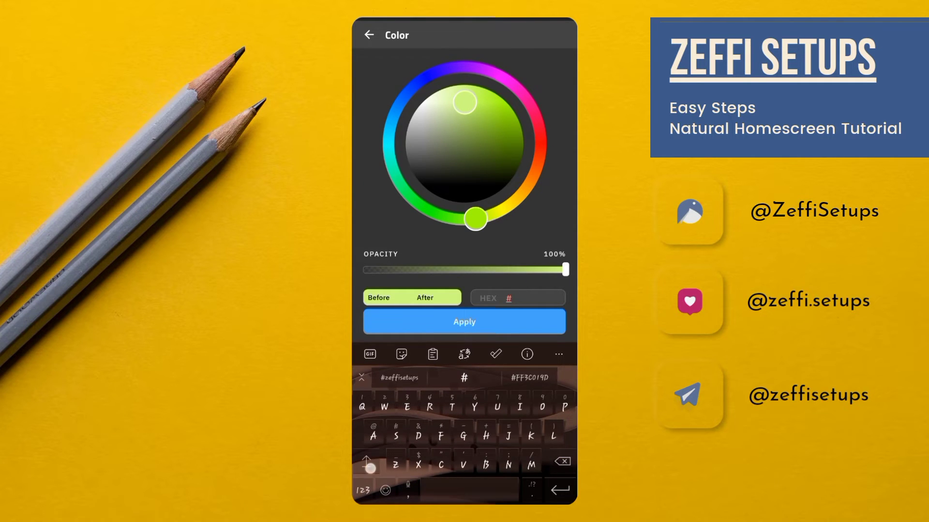
{"action": "type", "text": "FF89"}
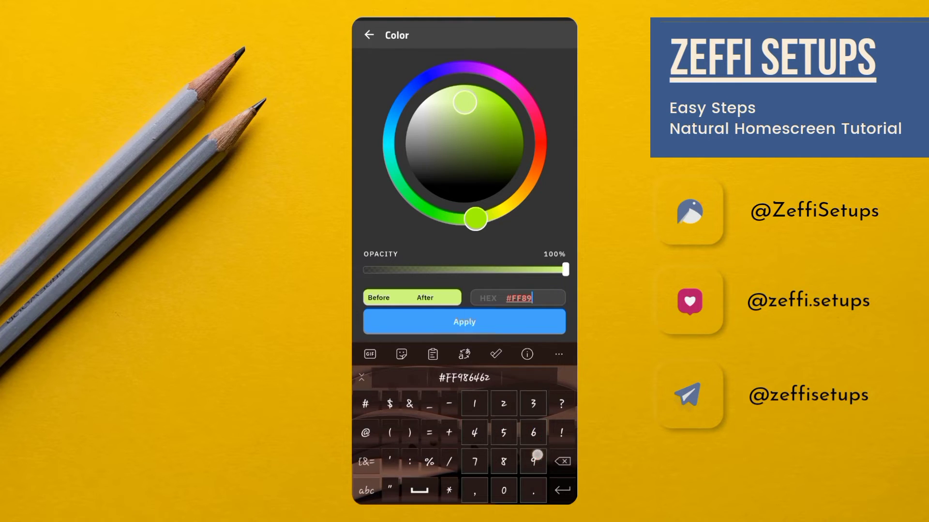
{"action": "left_click", "coordinate": [367, 491]}
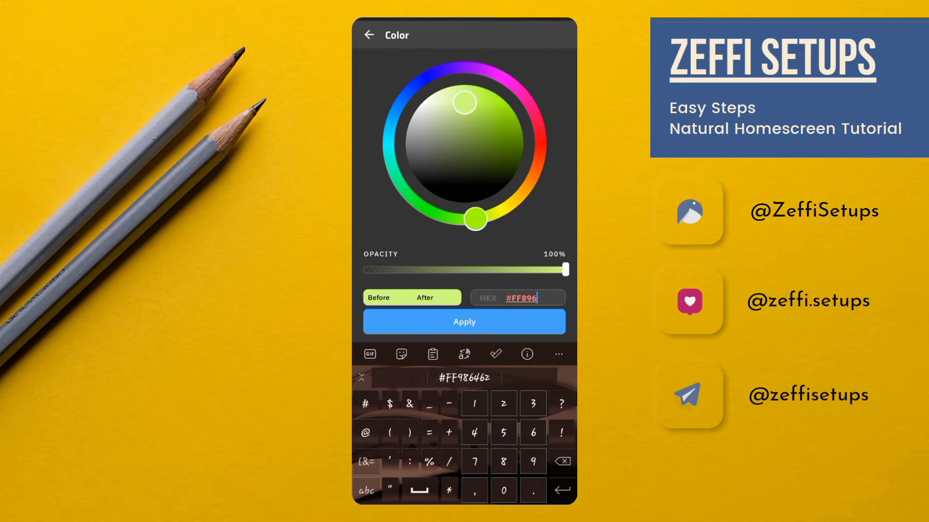
{"action": "left_click_drag", "start_coordinate": [474, 220], "coordinate": [537, 158]}
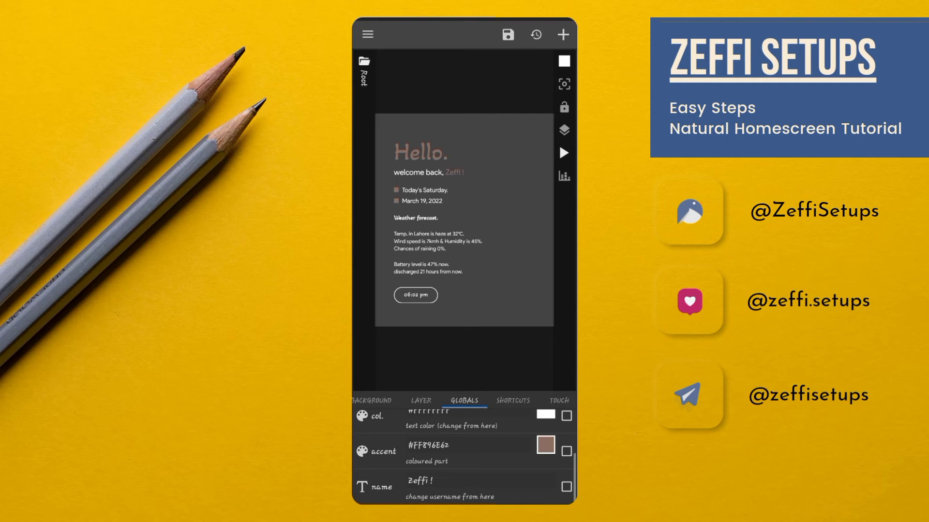
Switch the welcome back line in the Stack Group to font 1.
{"action": "left_click", "coordinate": [373, 400]}
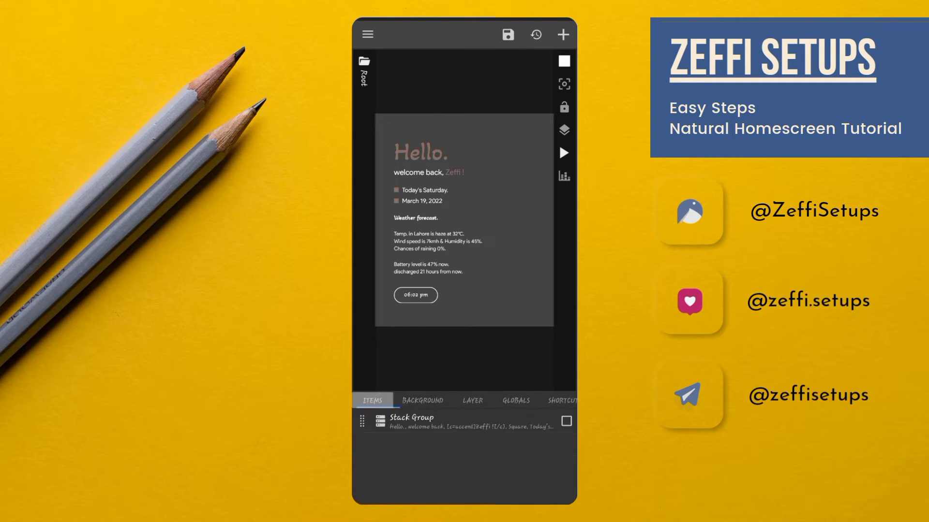
{"action": "left_click", "coordinate": [412, 421]}
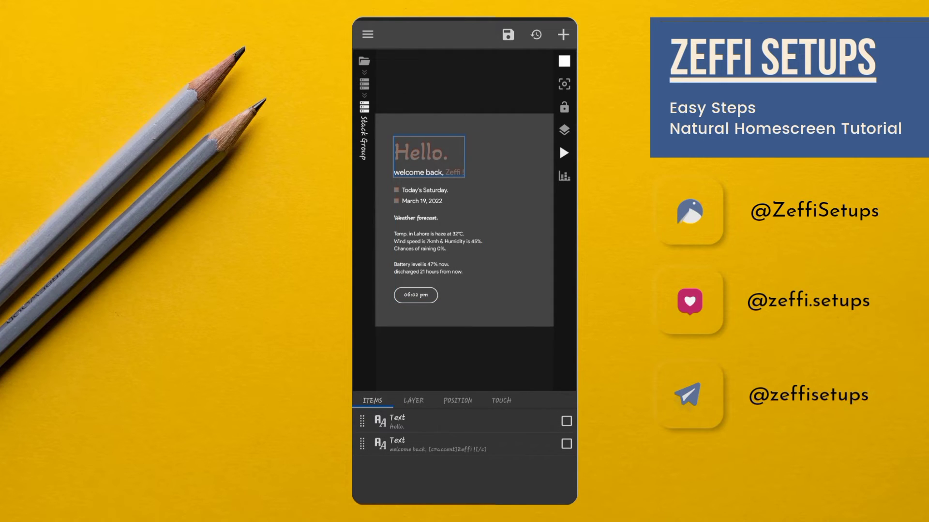
{"action": "left_click", "coordinate": [440, 444]}
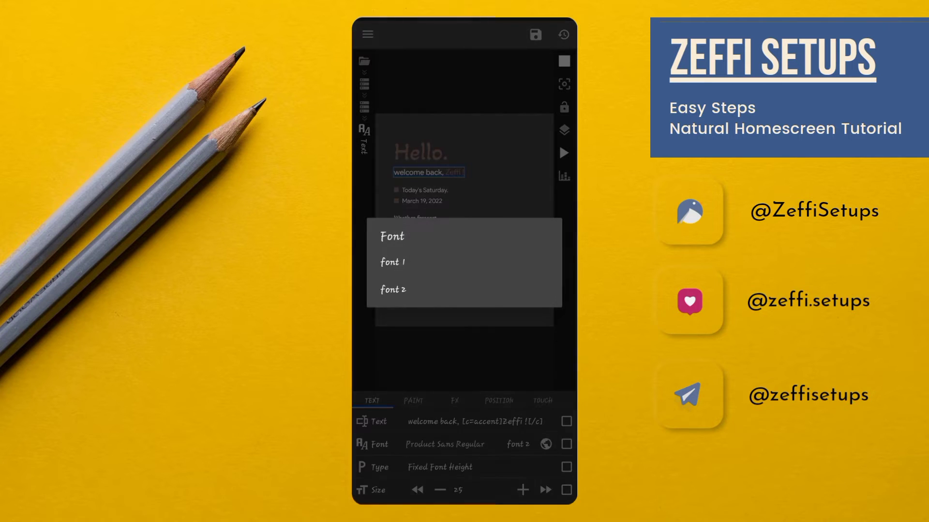
{"action": "left_click", "coordinate": [392, 262]}
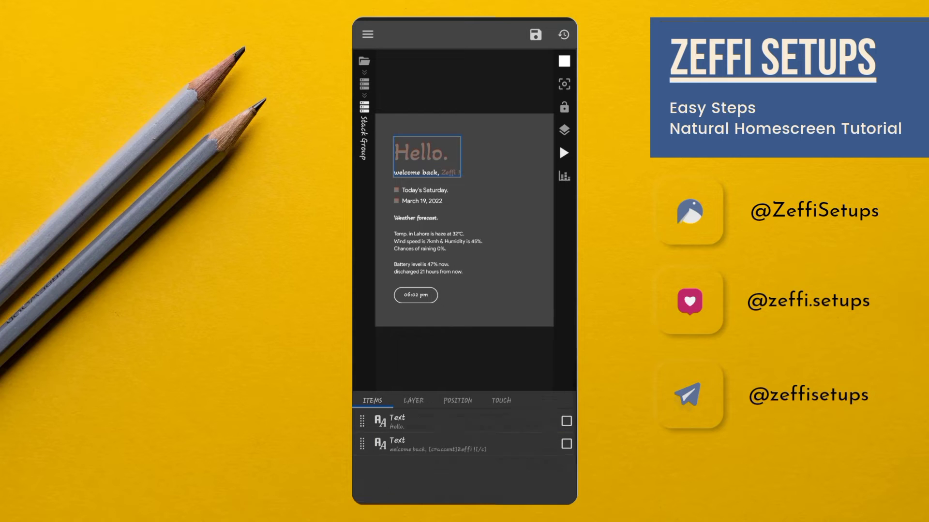
Replace the Hello. greeting text with Hey. and confirm it.
{"action": "left_click", "coordinate": [563, 35]}
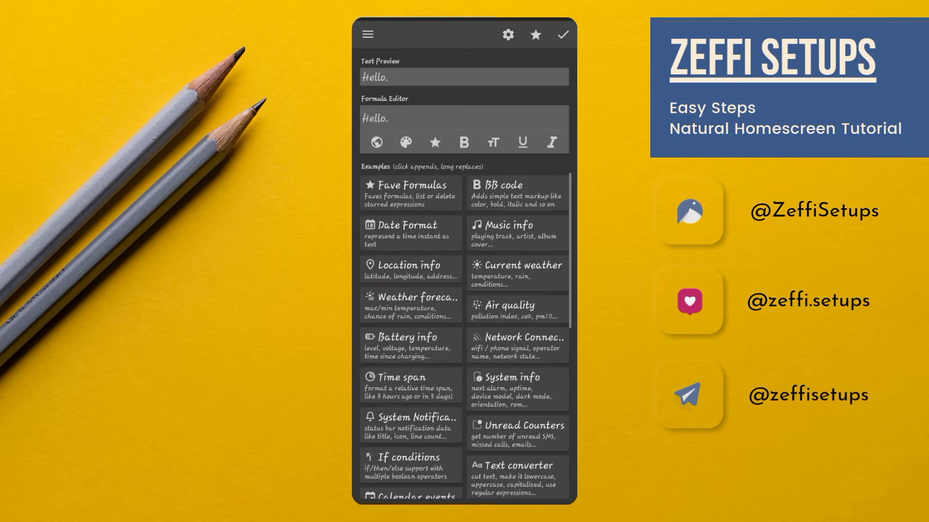
{"action": "left_click", "coordinate": [464, 118]}
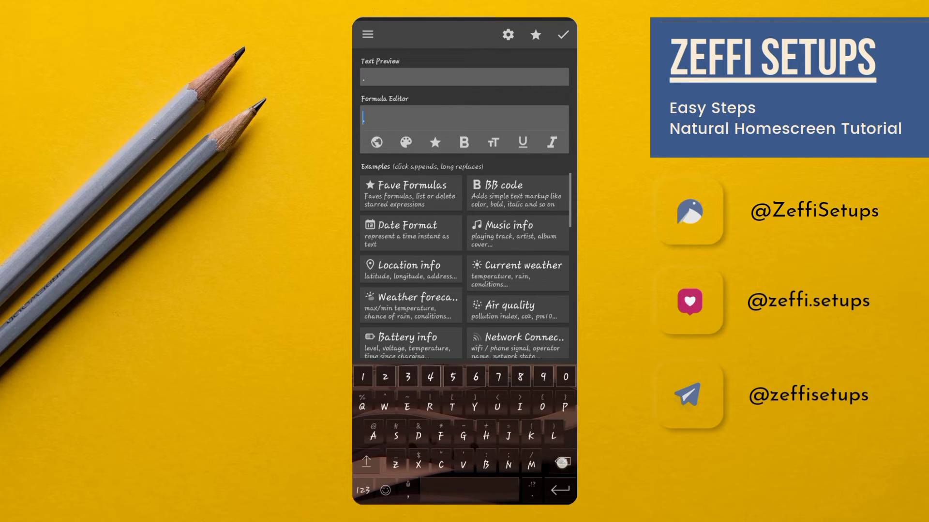
{"action": "type", "text": "Hey."}
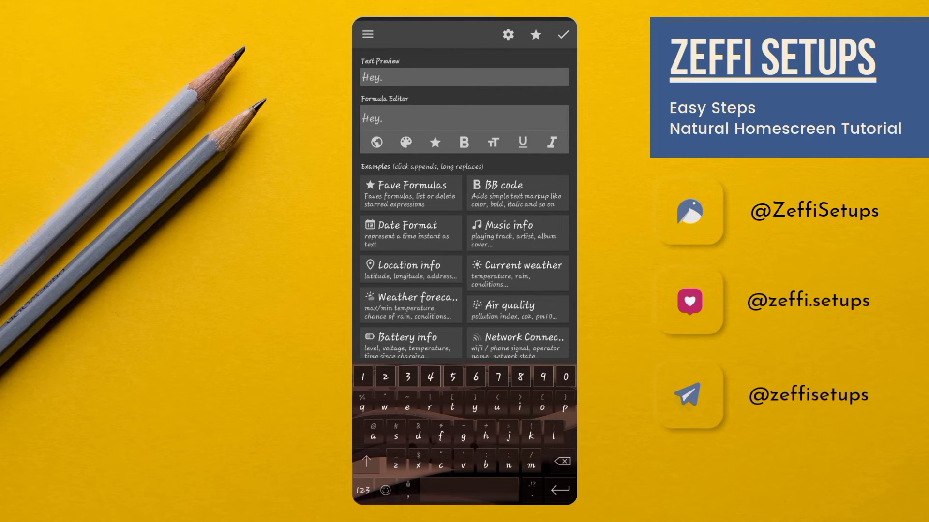
{"action": "left_click", "coordinate": [563, 35]}
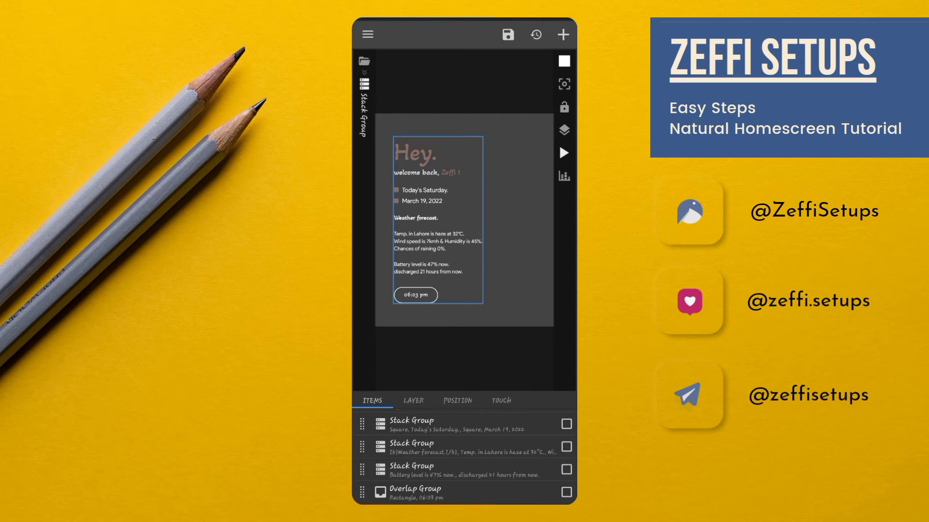
Select the wind speed and humidity line inside the weather forecast group.
{"action": "left_click", "coordinate": [448, 458]}
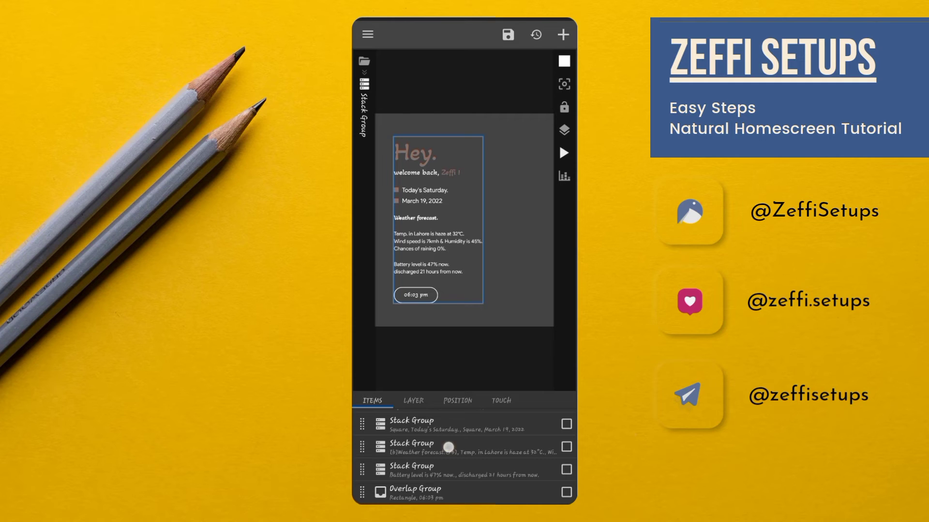
{"action": "left_click", "coordinate": [447, 447]}
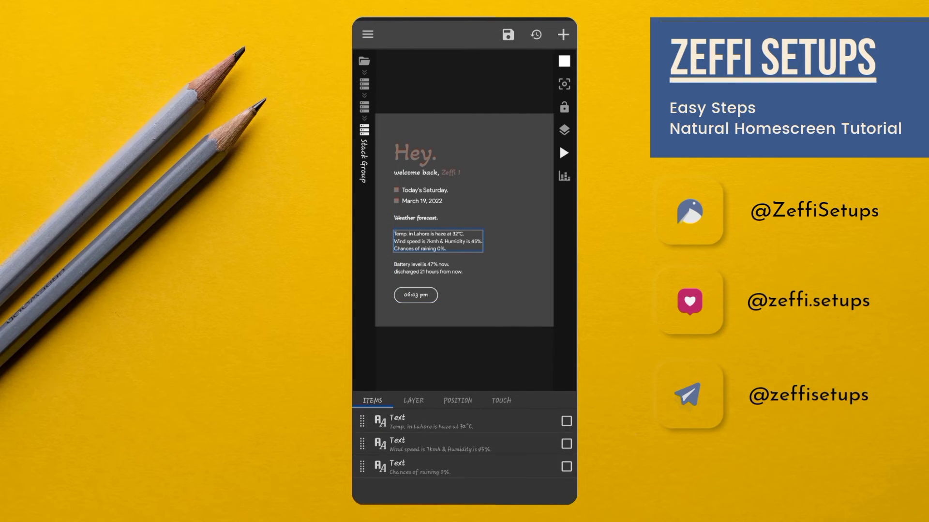
{"action": "left_click", "coordinate": [567, 444]}
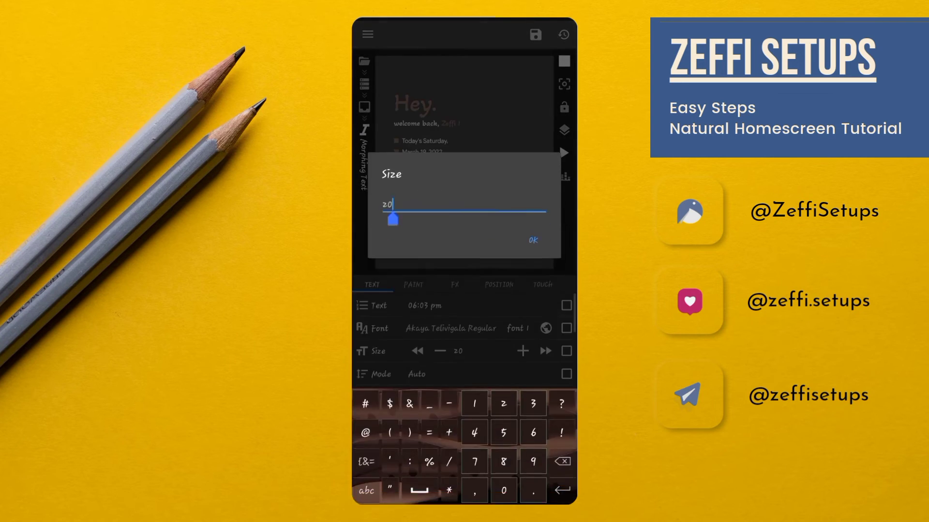
Confirm size 25 for the time text and change its position anchor.
{"action": "left_click", "coordinate": [532, 240]}
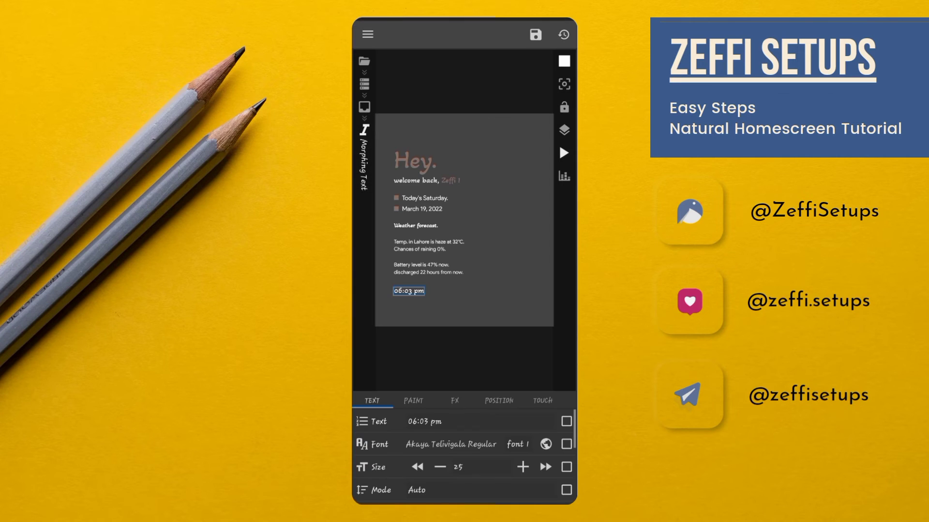
{"action": "left_click", "coordinate": [498, 400]}
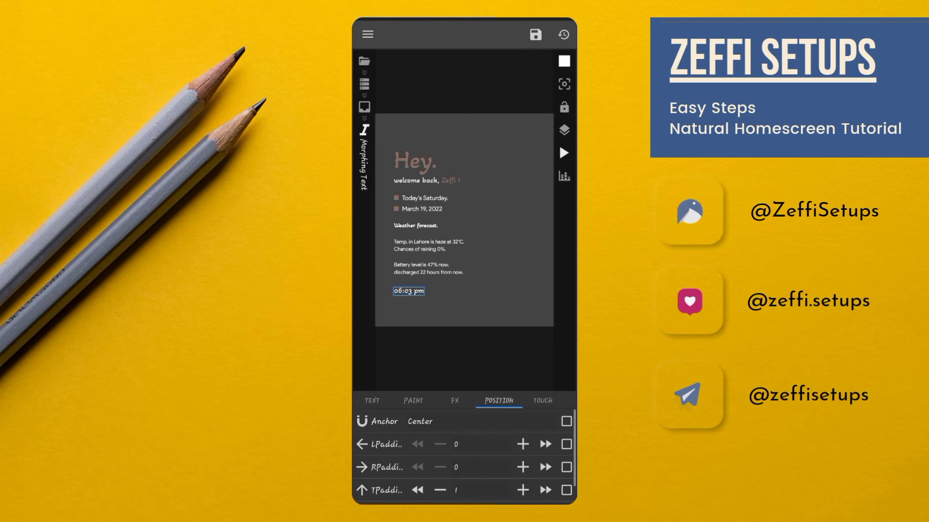
{"action": "left_click", "coordinate": [457, 490]}
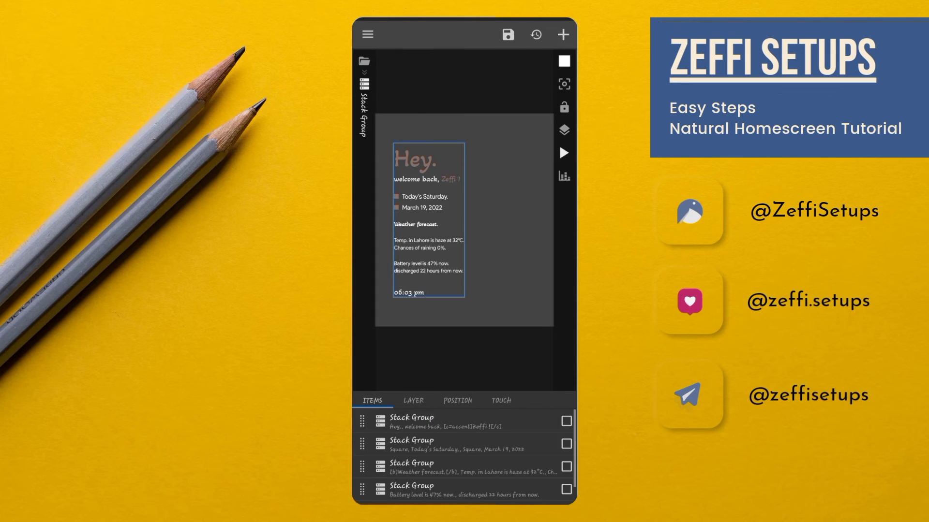
Set the greeting stack group's margin between sections to 70.
{"action": "left_click", "coordinate": [413, 400]}
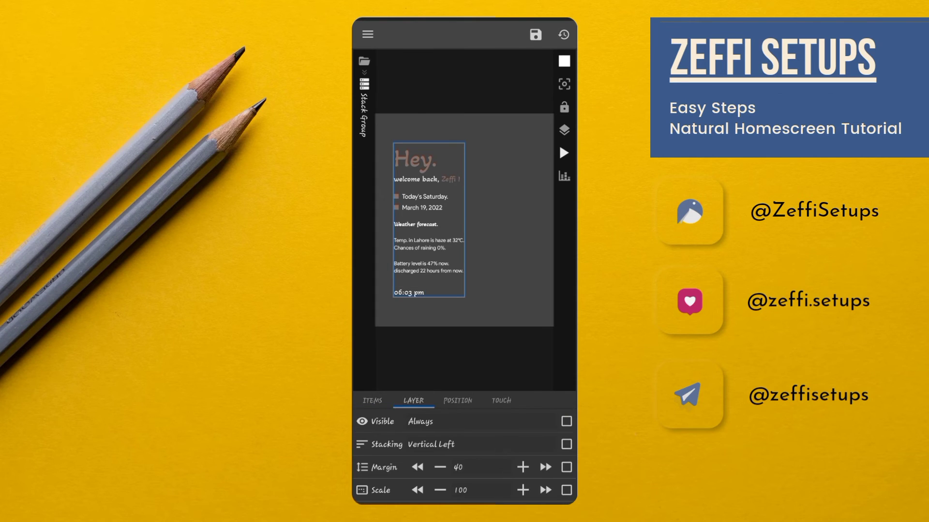
{"action": "left_click", "coordinate": [457, 467]}
{"action": "type", "text": "70"}
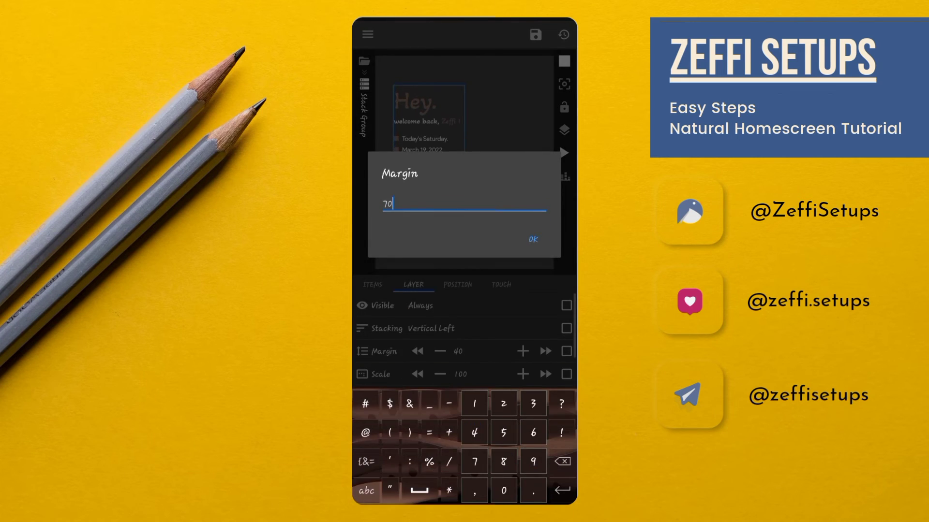
{"action": "left_click", "coordinate": [532, 240]}
{"action": "type", "text": "30"}
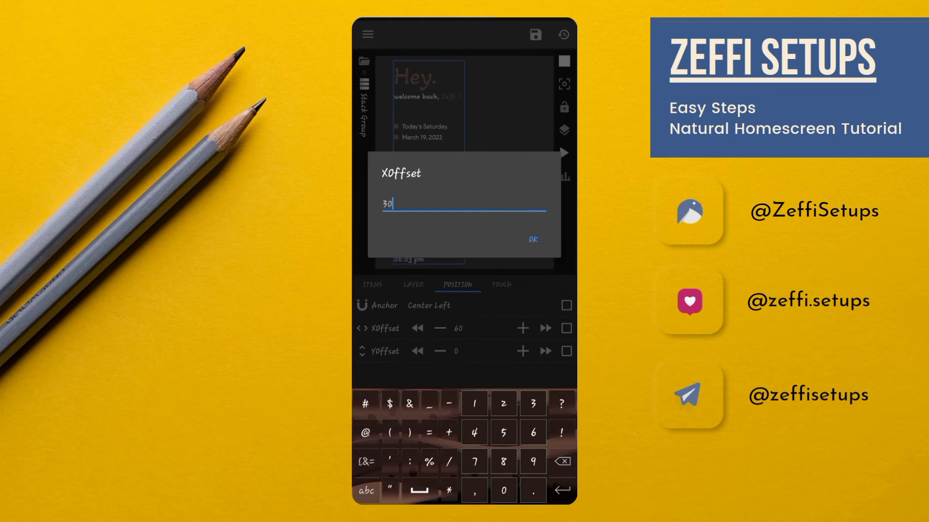
Set the horizontal offset to 30 and disable the widget's touch action.
{"action": "left_click", "coordinate": [532, 240]}
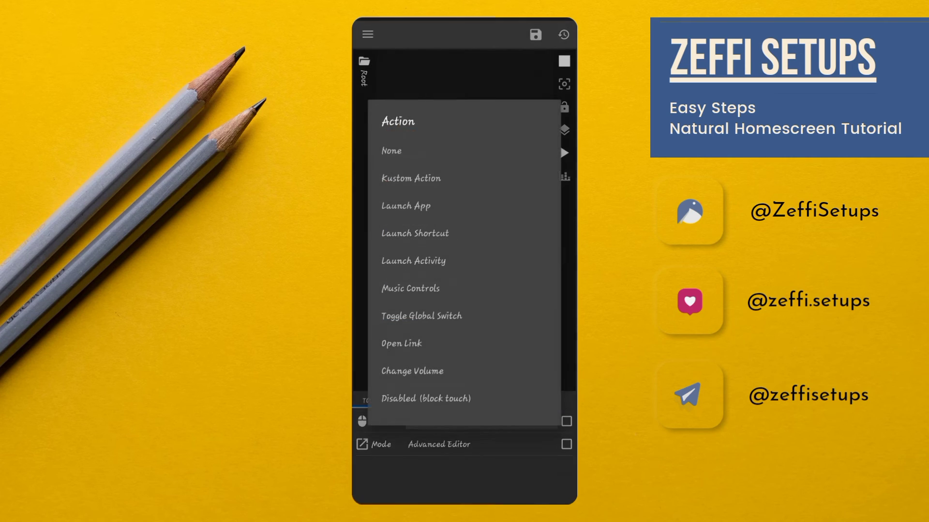
{"action": "left_click", "coordinate": [425, 399]}
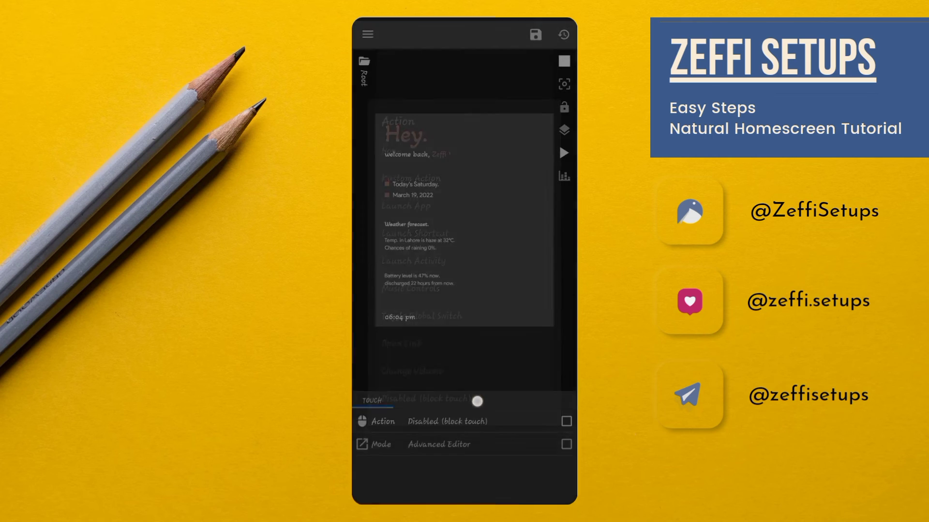
{"action": "left_click", "coordinate": [535, 35]}
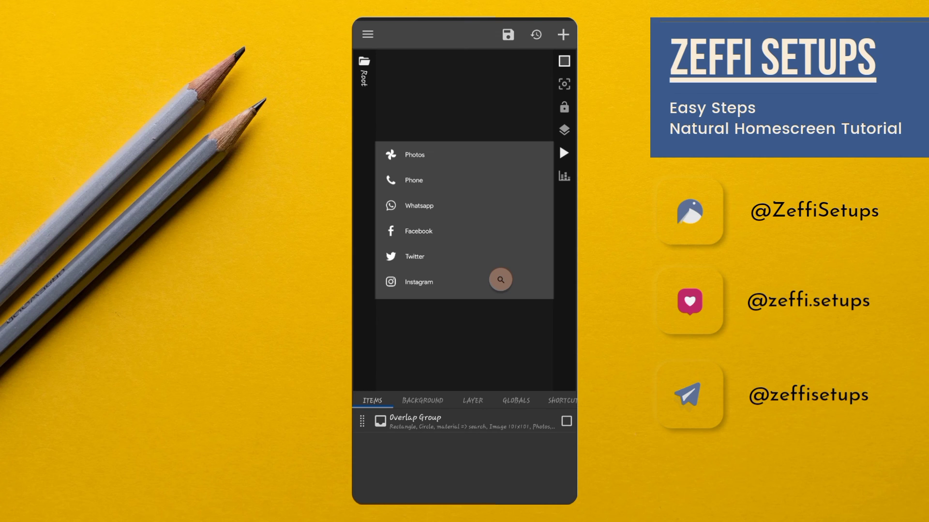
Save the dock widget with Photos, Phone, WhatsApp, Facebook, Twitter and Instagram shortcuts.
{"action": "left_click", "coordinate": [507, 34]}
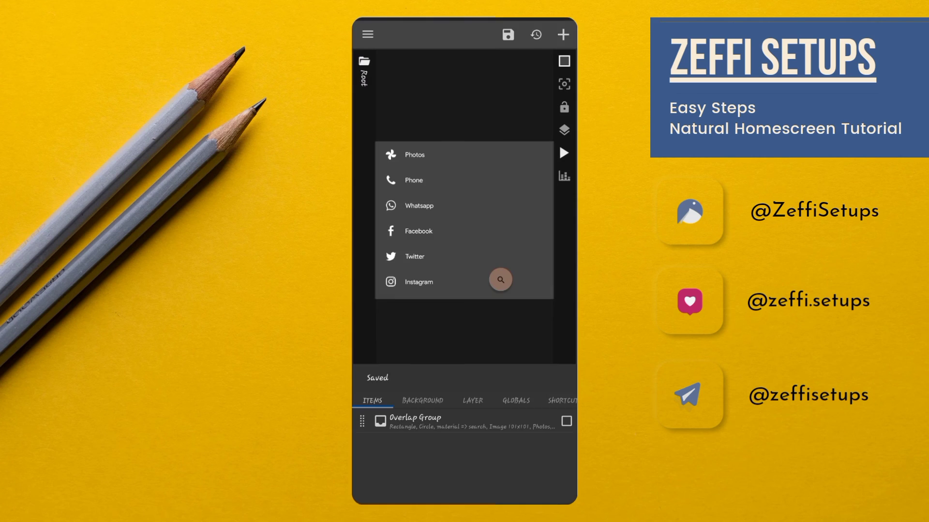